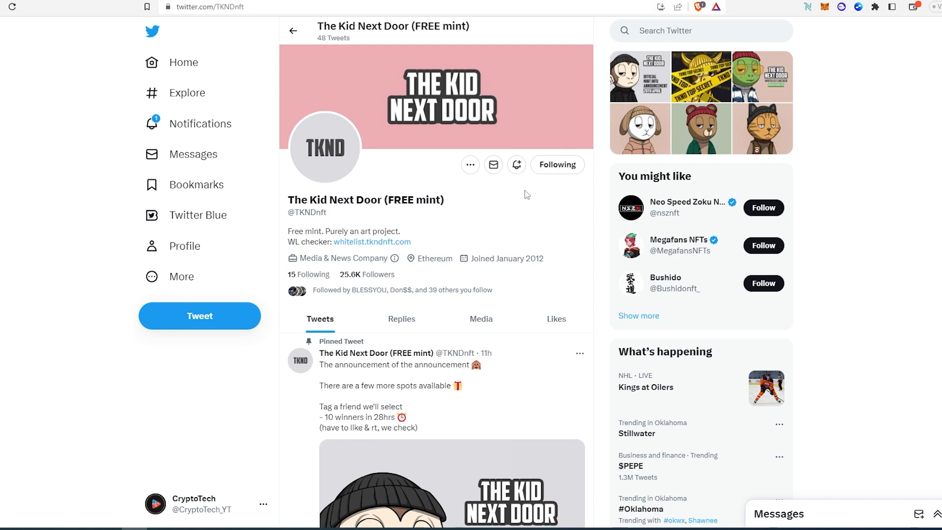
{"action": "mouse_move", "coordinate": [435, 243]}
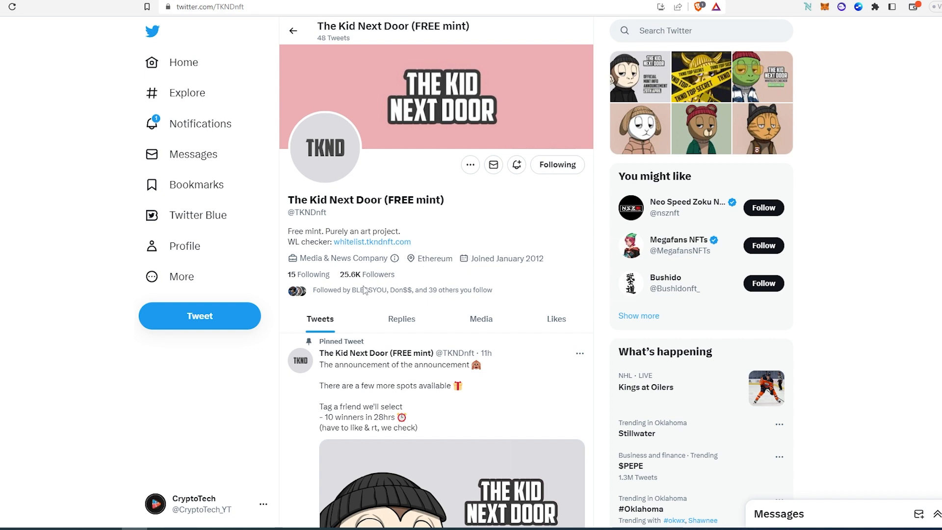
Step: Scroll the Faraway profile down to the pinned Serum City tweet and FreeNFT retweet
{"action": "scroll", "scroll_direction": "down", "scroll_amount": 3}
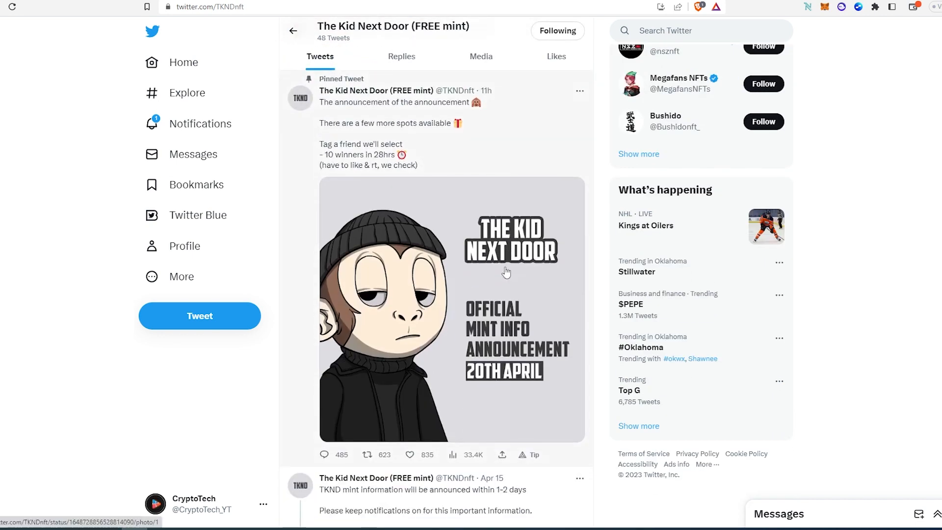
{"action": "mouse_move", "coordinate": [472, 343]}
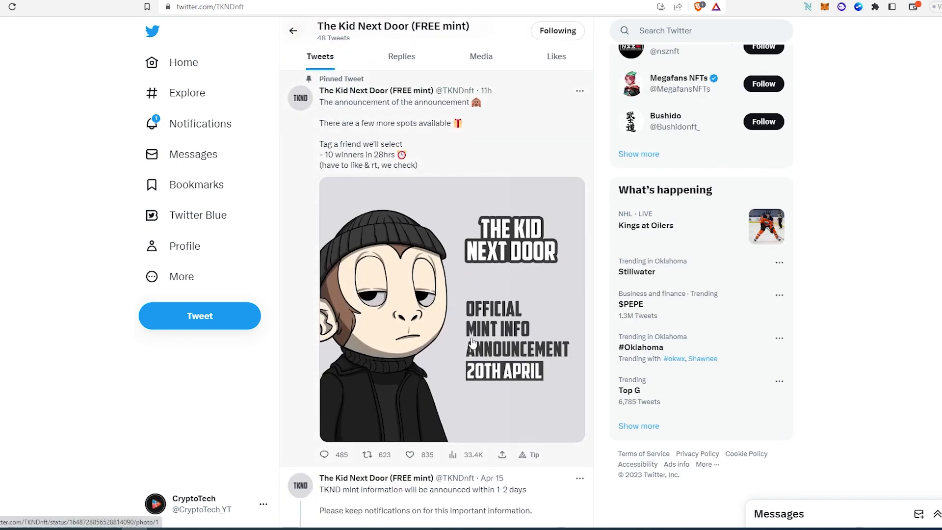
{"action": "scroll", "scroll_direction": "down", "scroll_amount": 3}
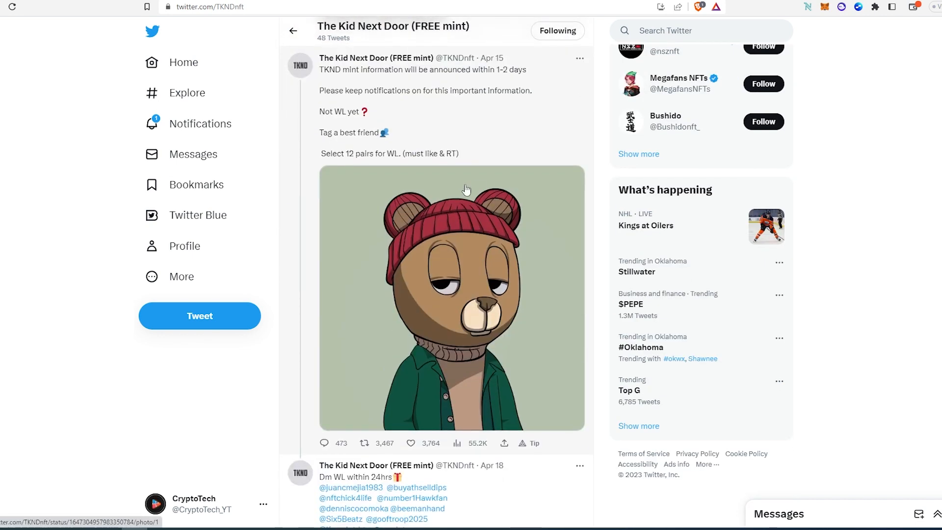
{"action": "mouse_move", "coordinate": [481, 187]}
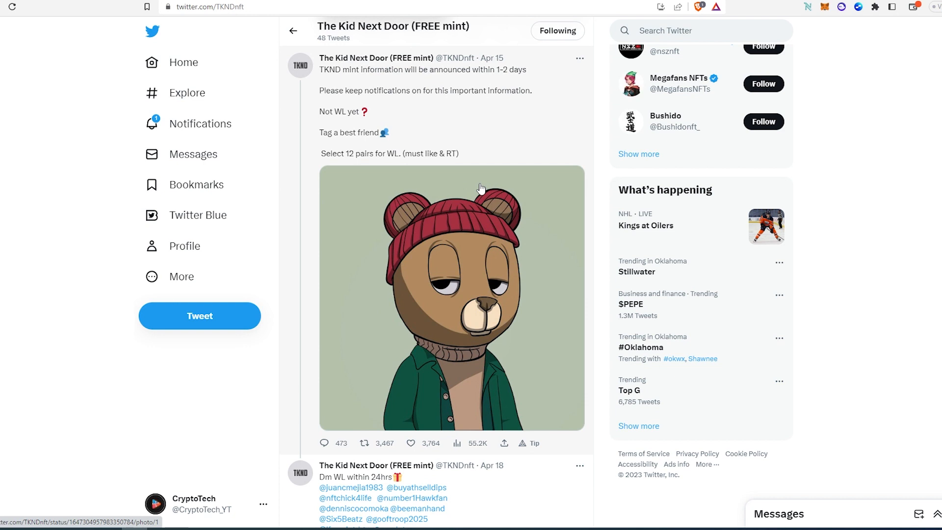
{"action": "mouse_move", "coordinate": [444, 360]}
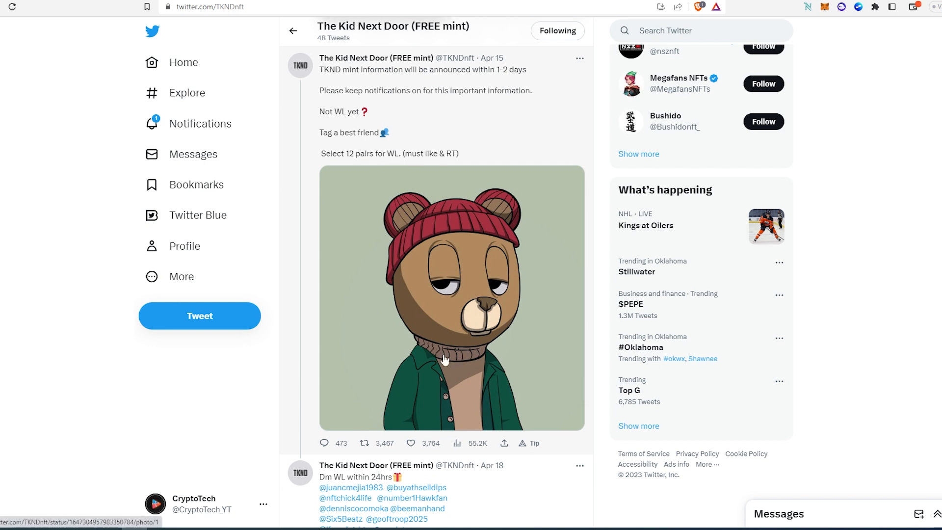
{"action": "mouse_move", "coordinate": [470, 338]}
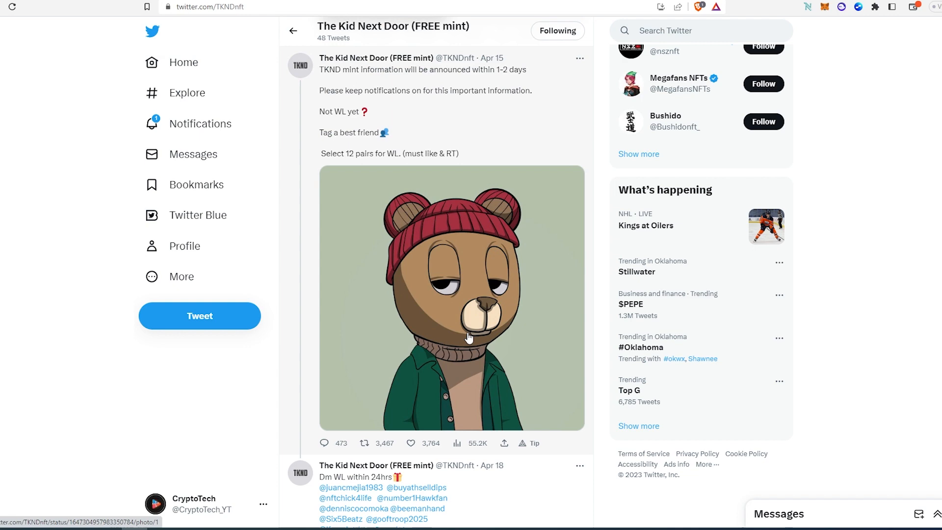
{"action": "mouse_move", "coordinate": [422, 453]}
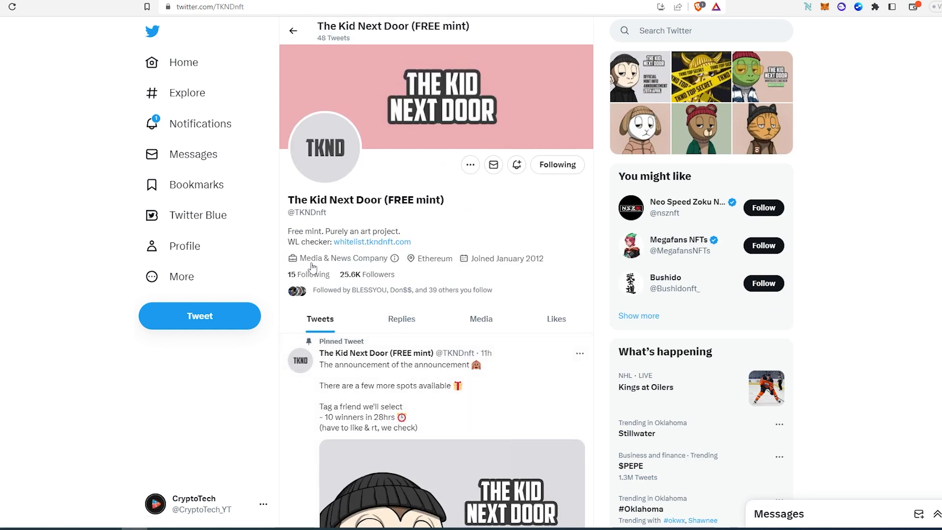
{"action": "mouse_move", "coordinate": [477, 283]}
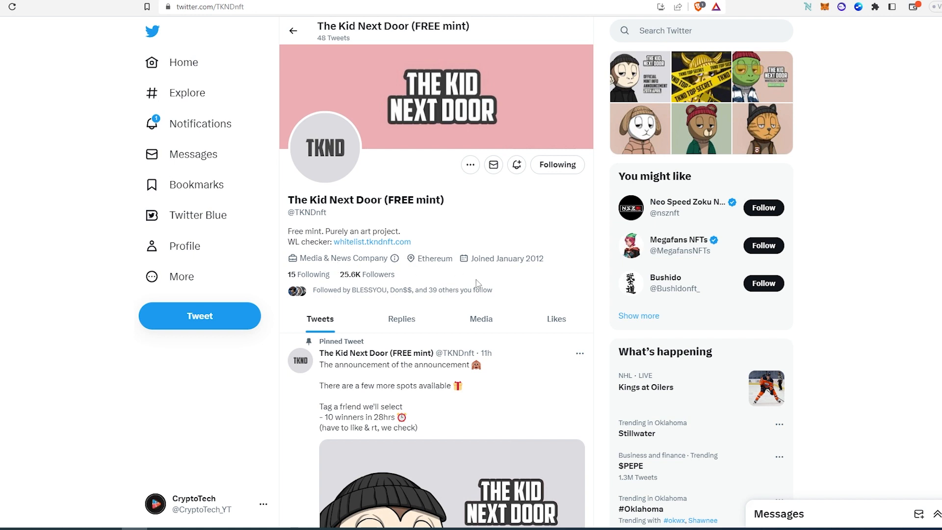
{"action": "mouse_move", "coordinate": [483, 288]}
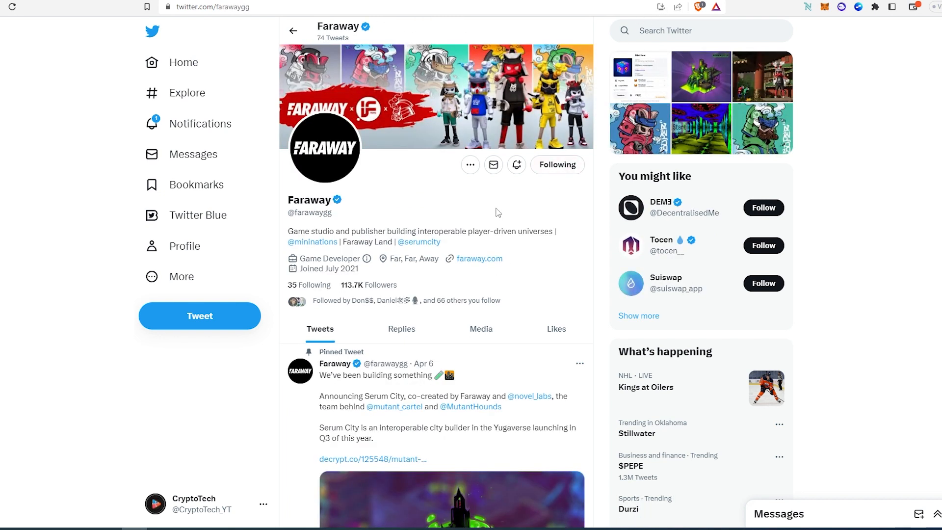
{"action": "mouse_move", "coordinate": [419, 244]}
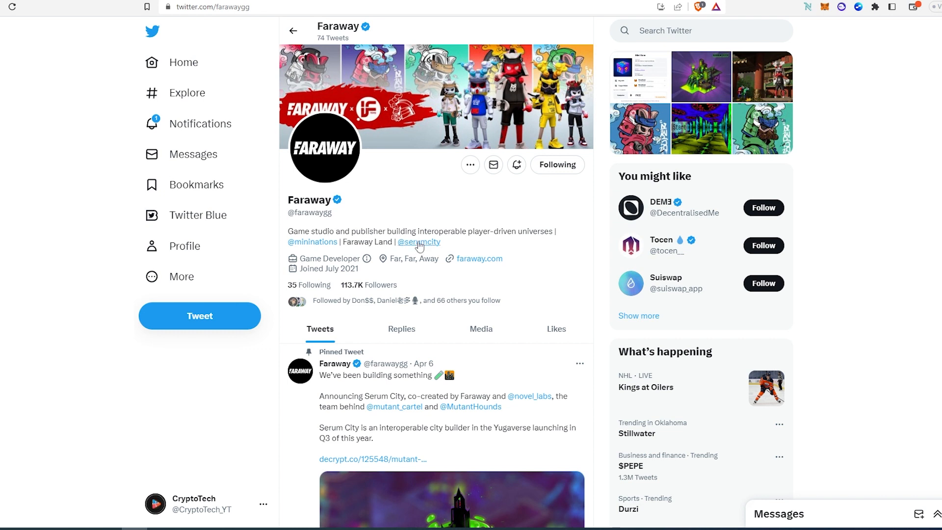
{"action": "mouse_move", "coordinate": [419, 241]}
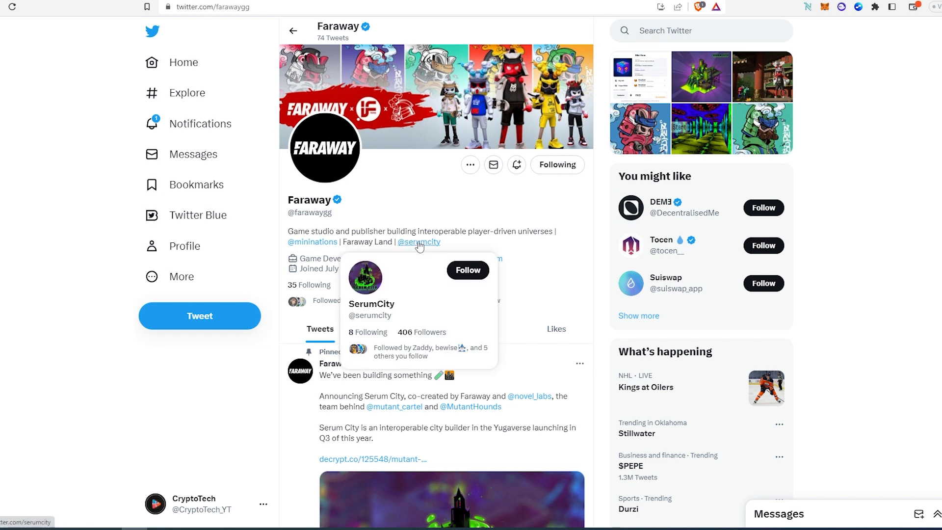
{"action": "mouse_move", "coordinate": [488, 229]}
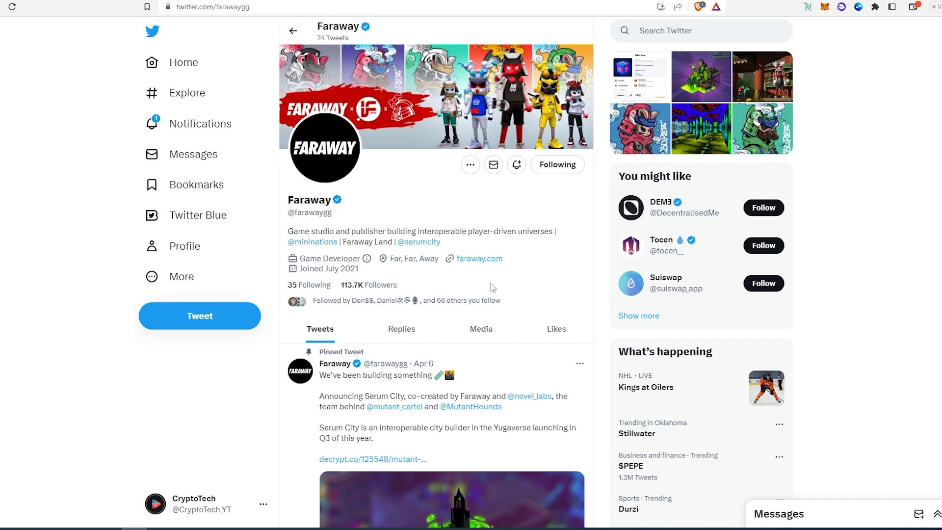
{"action": "mouse_move", "coordinate": [524, 282]}
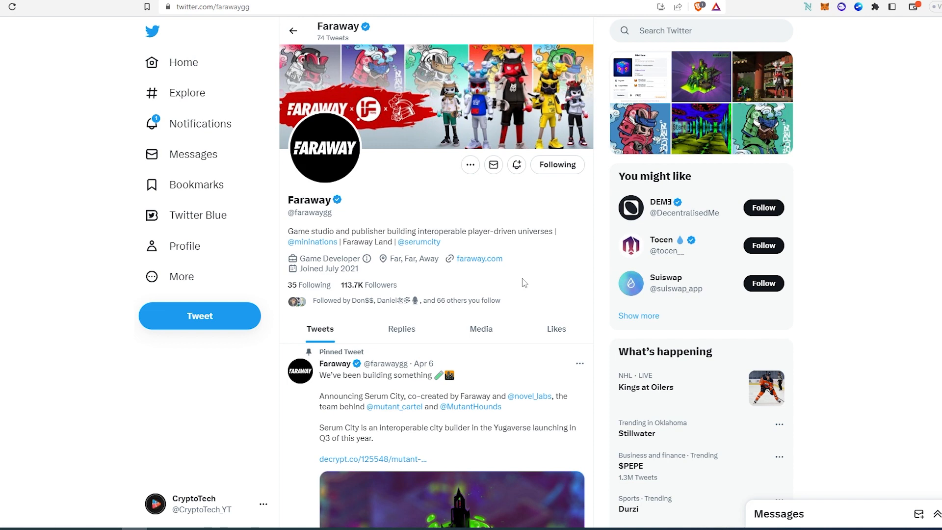
{"action": "scroll", "scroll_direction": "down", "scroll_amount": 3}
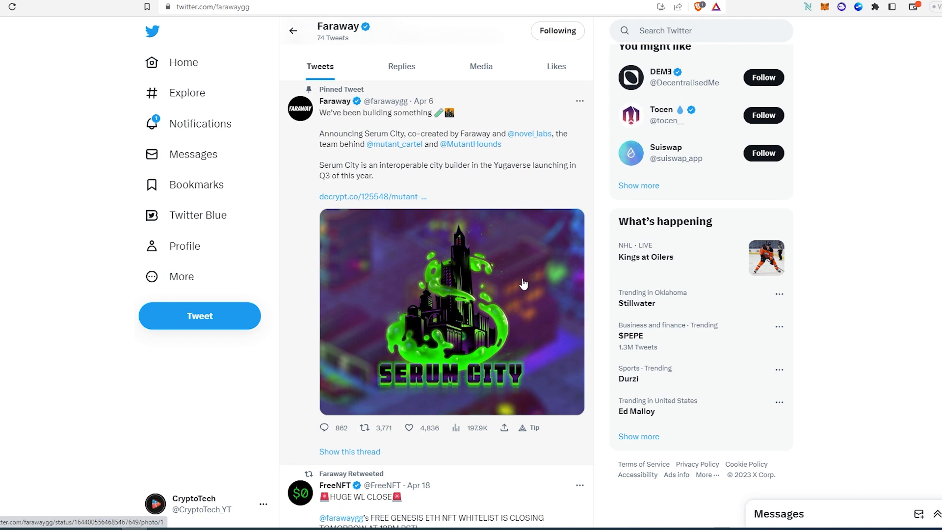
{"action": "scroll", "scroll_direction": "down", "scroll_amount": 3}
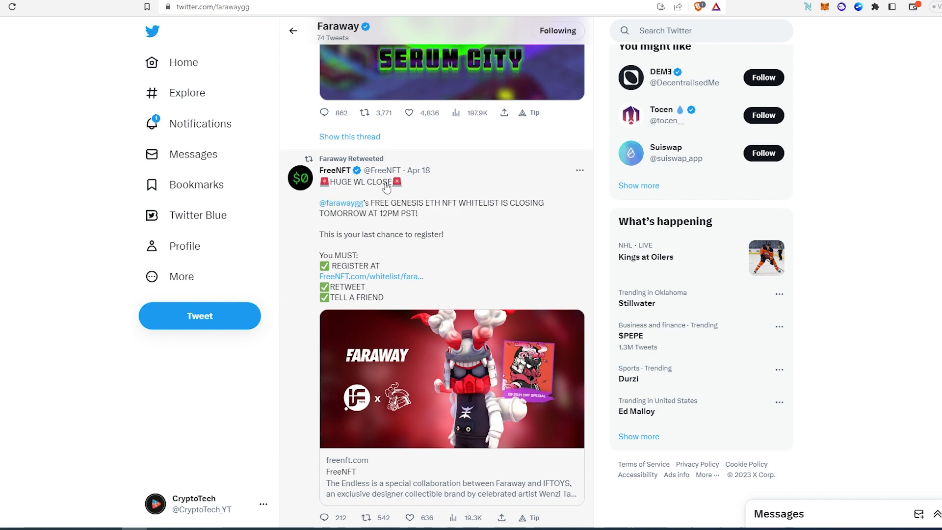
{"action": "scroll", "scroll_direction": "down", "scroll_amount": 3}
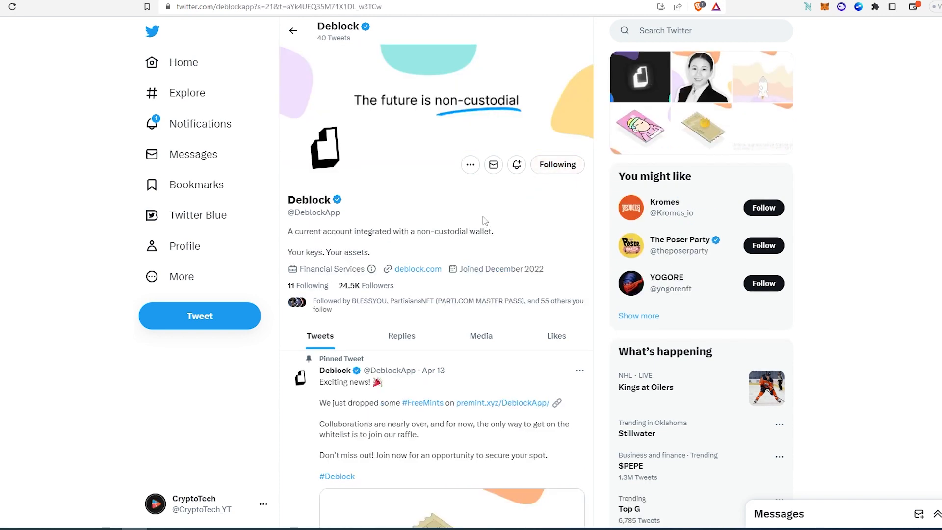
{"action": "mouse_move", "coordinate": [403, 111]}
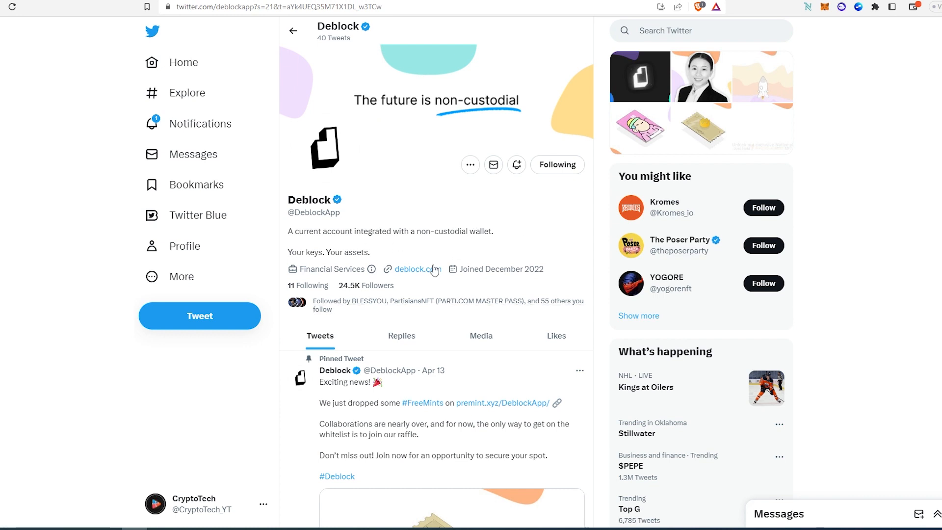
{"action": "mouse_move", "coordinate": [333, 263]}
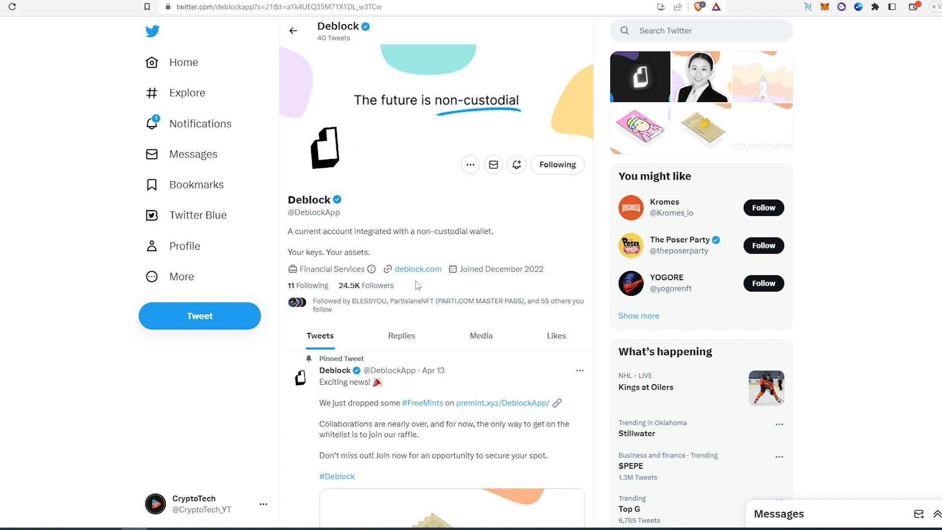
{"action": "mouse_move", "coordinate": [484, 272]}
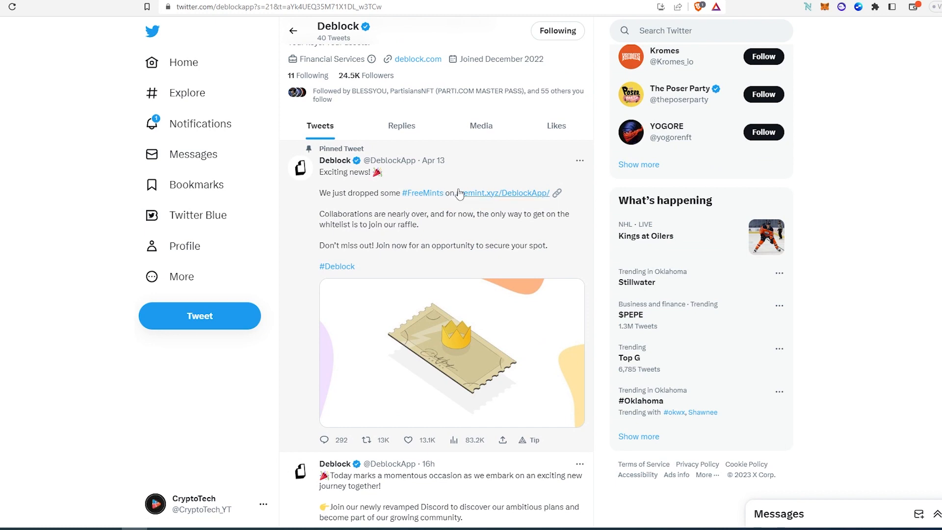
{"action": "mouse_move", "coordinate": [483, 177]}
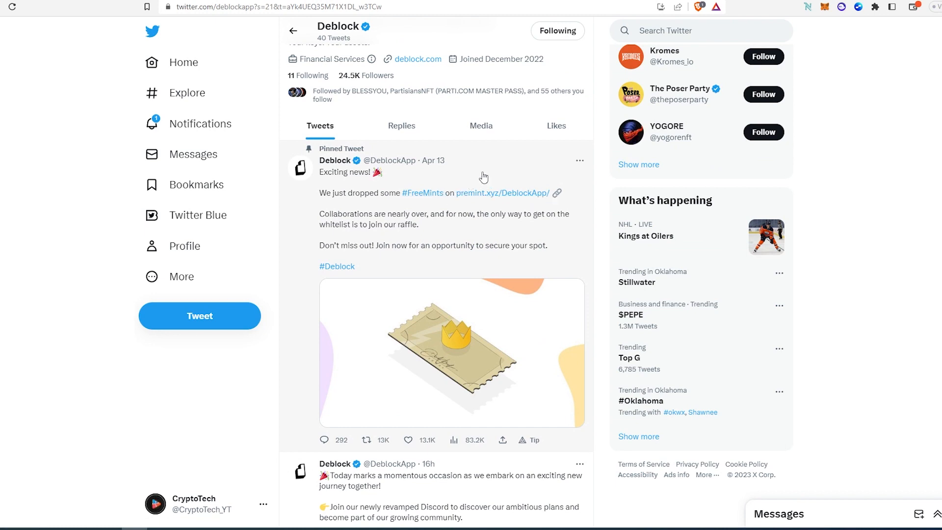
{"action": "mouse_move", "coordinate": [503, 193]}
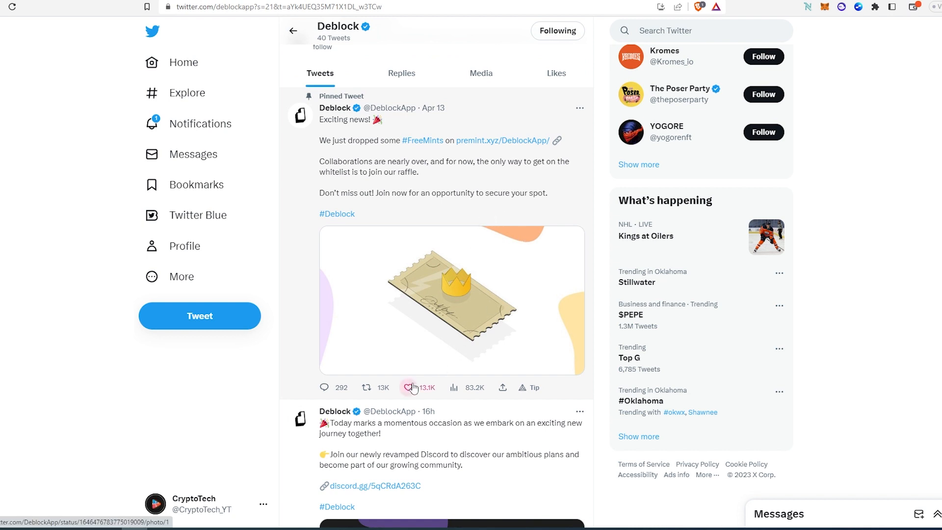
Step: Review Deblock's pinned free-mint and Discord tweets on its profile
{"action": "left_click", "coordinate": [411, 387]}
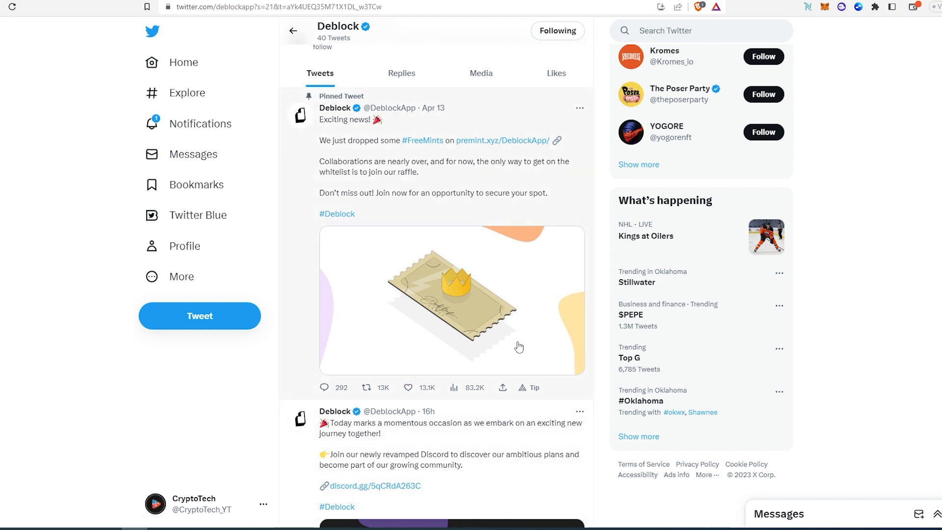
{"action": "mouse_move", "coordinate": [503, 219]}
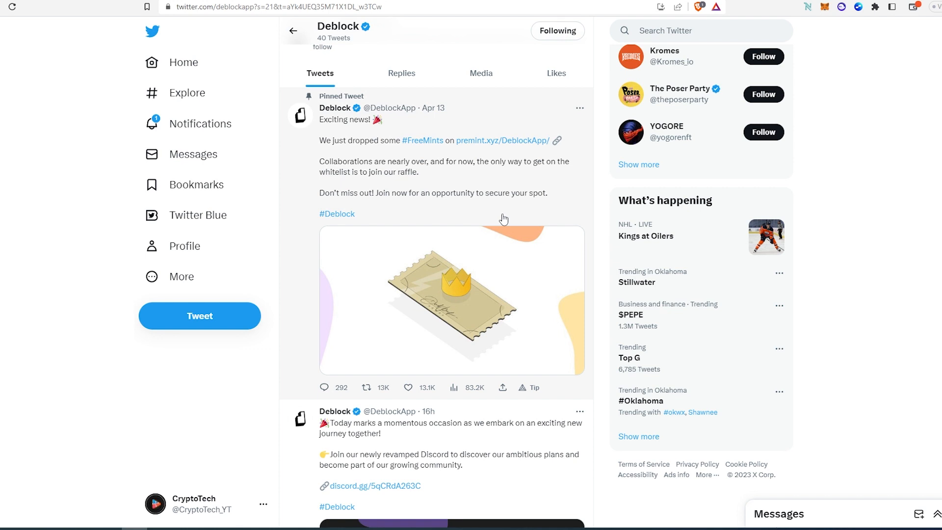
{"action": "scroll", "scroll_direction": "down", "scroll_amount": 3}
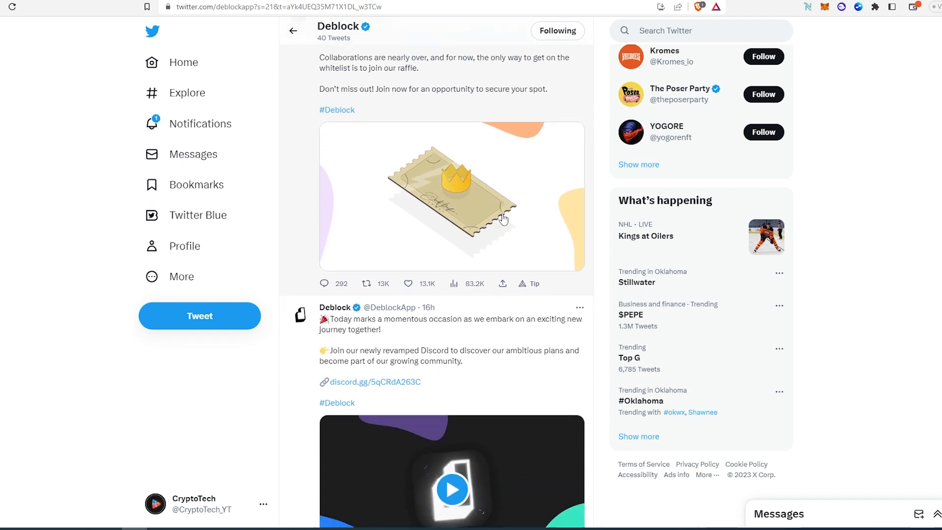
{"action": "scroll", "scroll_direction": "down", "scroll_amount": 3}
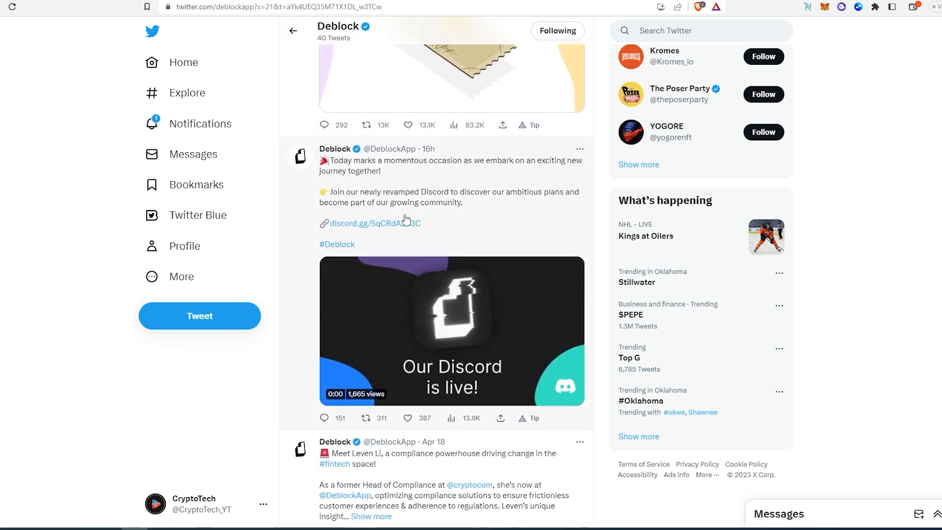
Step: Follow the deblock.com profile link and choose the United Kingdom site
{"action": "left_click", "coordinate": [370, 223]}
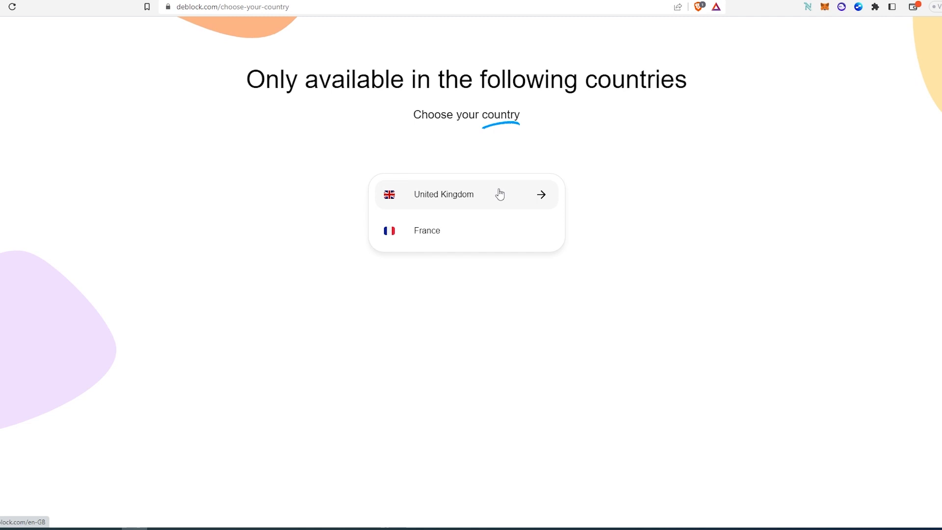
{"action": "mouse_move", "coordinate": [470, 183]}
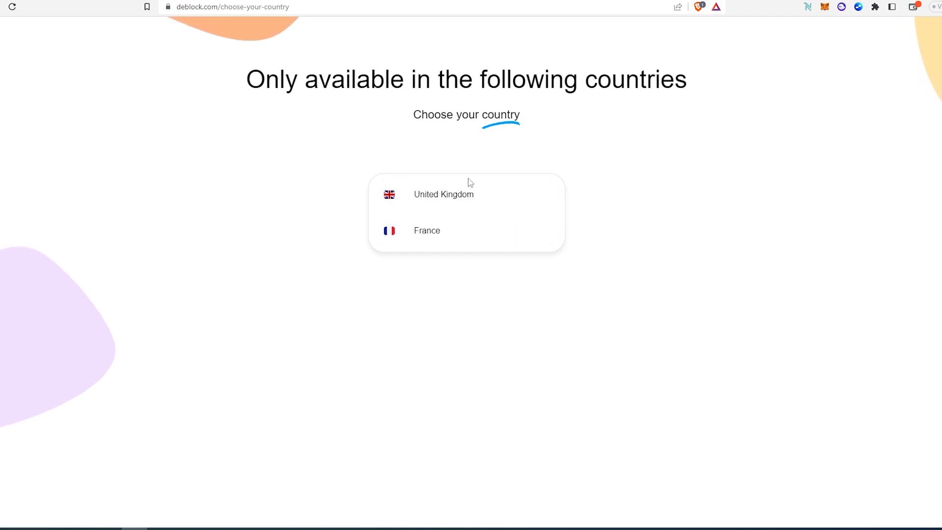
{"action": "left_click", "coordinate": [444, 194]}
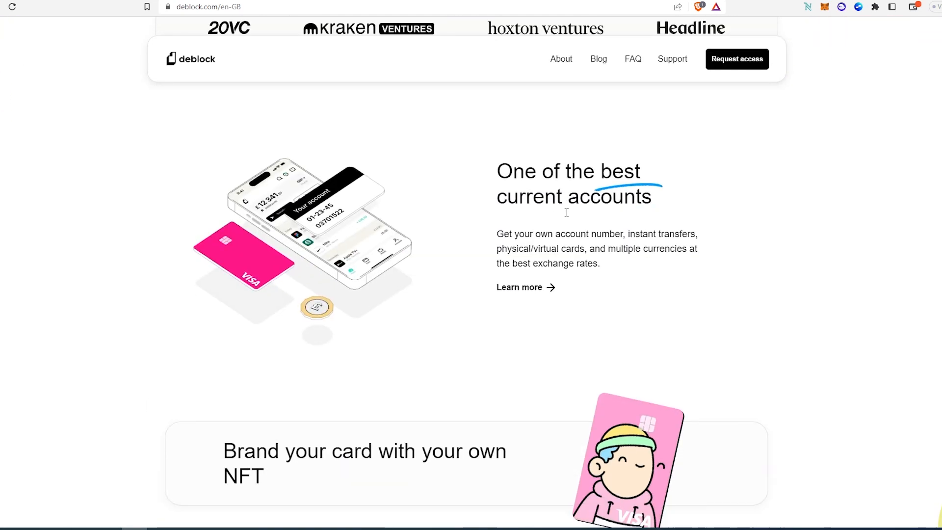
Step: Scroll the Deblock UK homepage to view its current-account and NFT card features
{"action": "scroll", "scroll_direction": "up", "scroll_amount": 3}
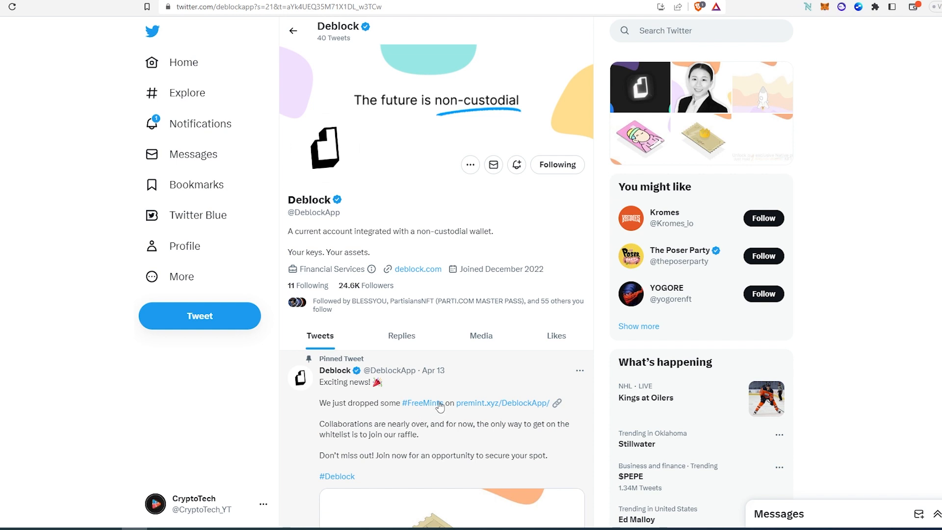
{"action": "mouse_move", "coordinate": [501, 370]}
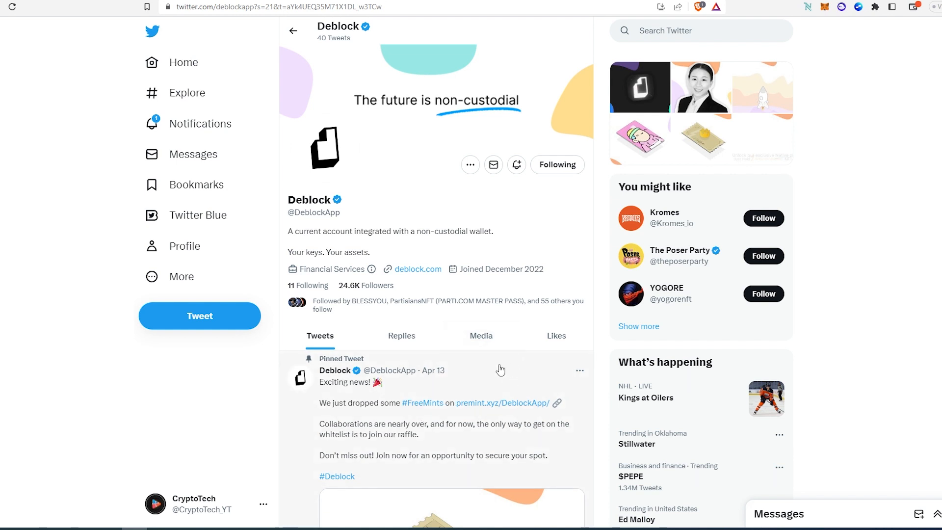
{"action": "mouse_move", "coordinate": [494, 372]}
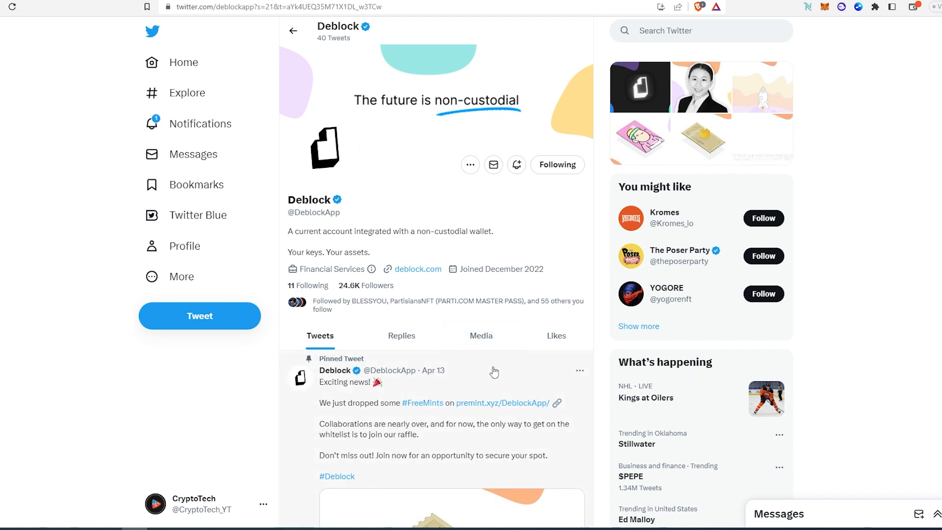